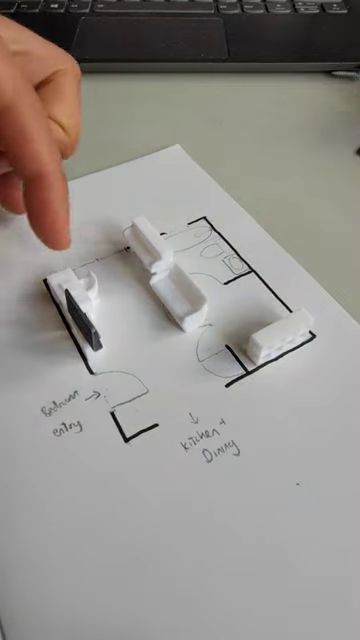
mouse_move(90, 200)
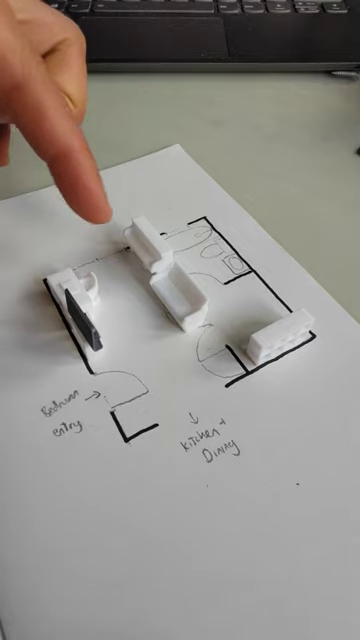